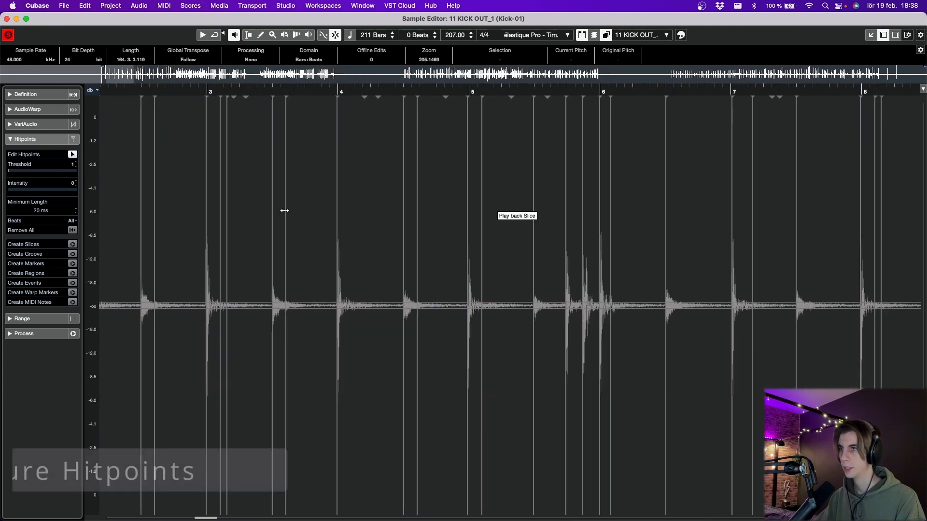
Step: Adjust the kick's hitpoint detection threshold down to about 15
{"action": "left_click_drag", "start_coordinate": [9, 170], "coordinate": [58, 171]}
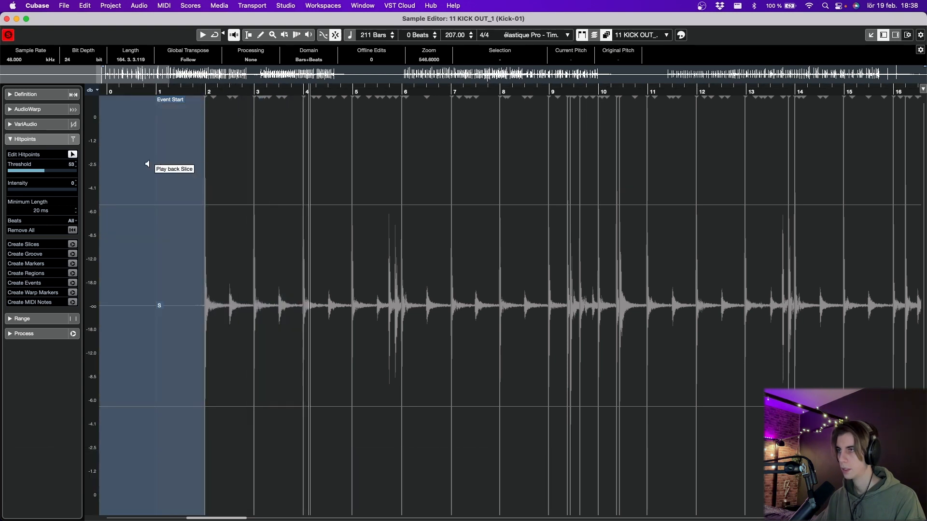
{"action": "left_click_drag", "start_coordinate": [42, 171], "coordinate": [11, 171]}
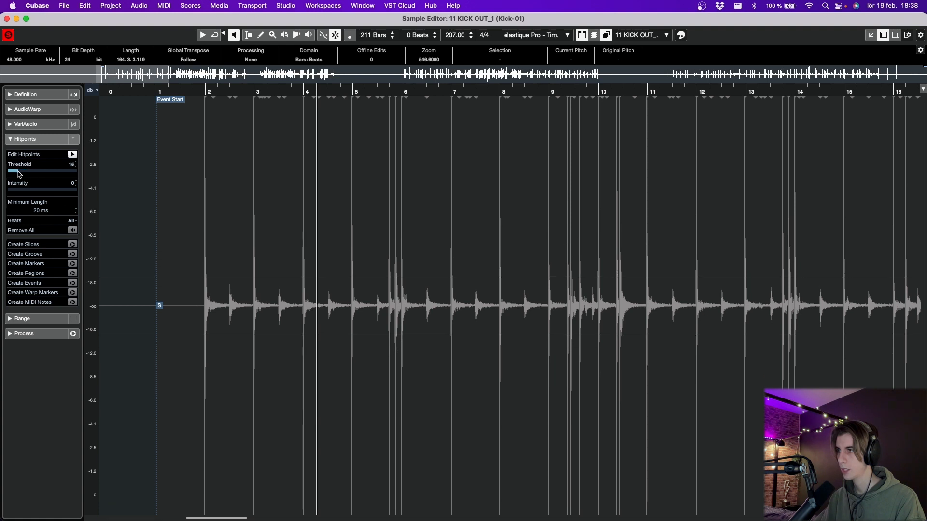
{"action": "left_click_drag", "start_coordinate": [18, 172], "coordinate": [13, 172]}
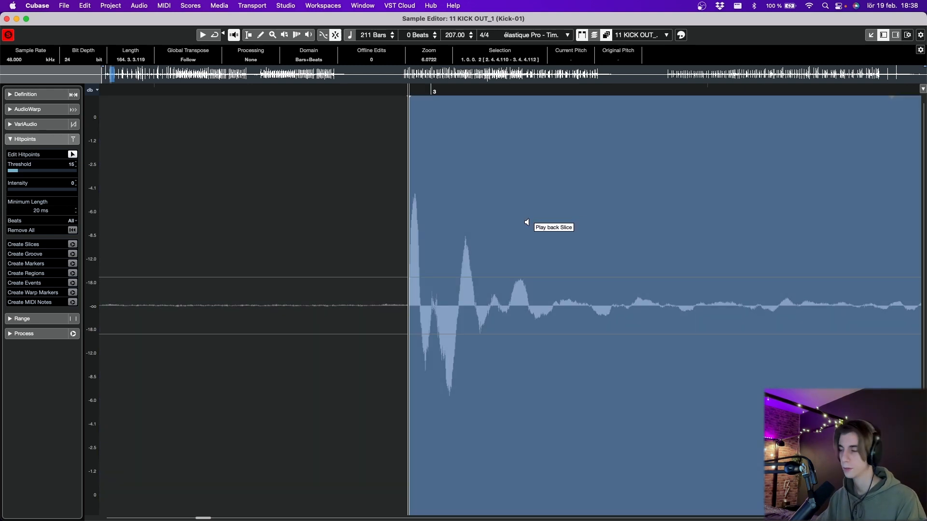
Step: Step through the detected kick hitpoints one by one with Tab
{"action": "key", "text": "Tab"}
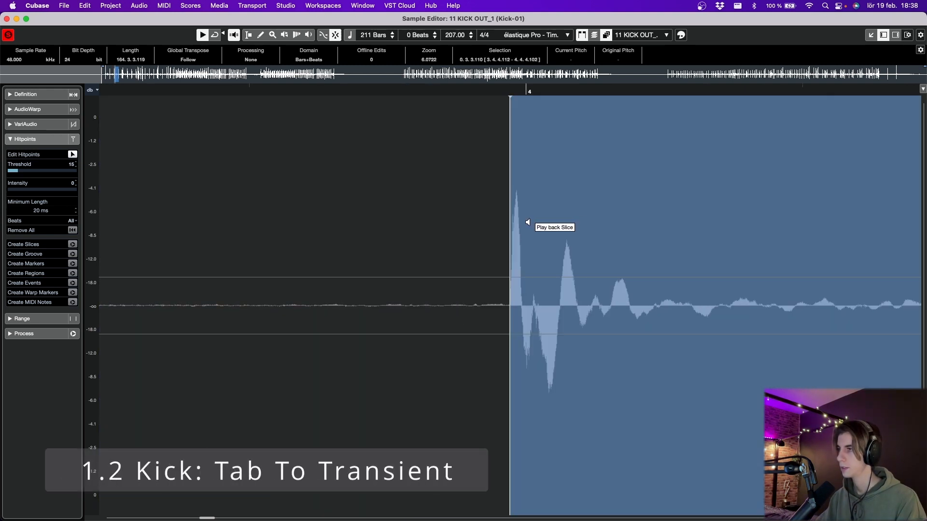
{"action": "key", "text": "tab"}
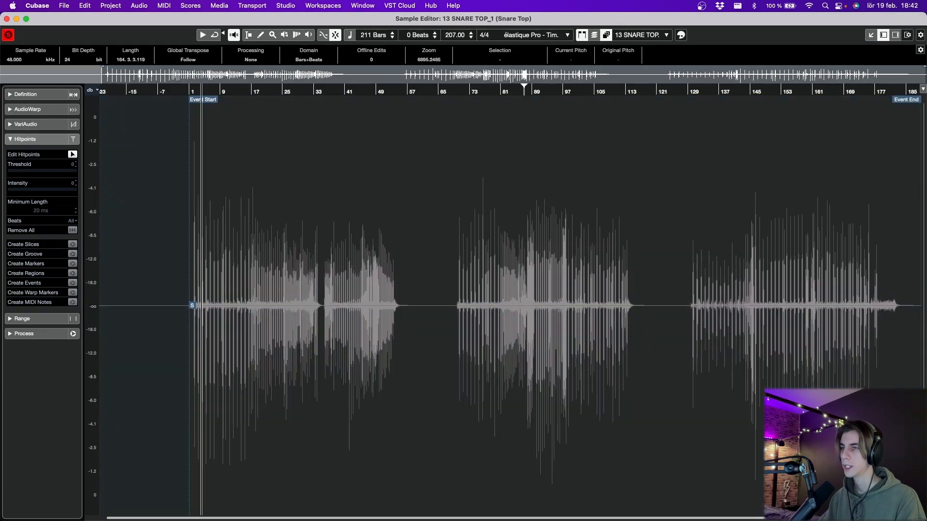
Step: Tune the Snare Top hitpoint threshold to about 7
{"action": "left_click_drag", "start_coordinate": [8, 171], "coordinate": [35, 171]}
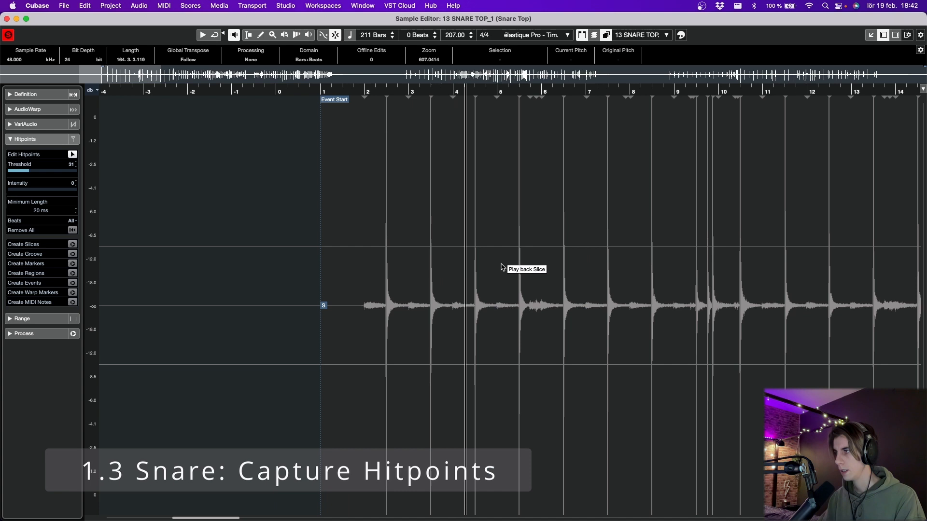
{"action": "left_click_drag", "start_coordinate": [21, 171], "coordinate": [9, 171]}
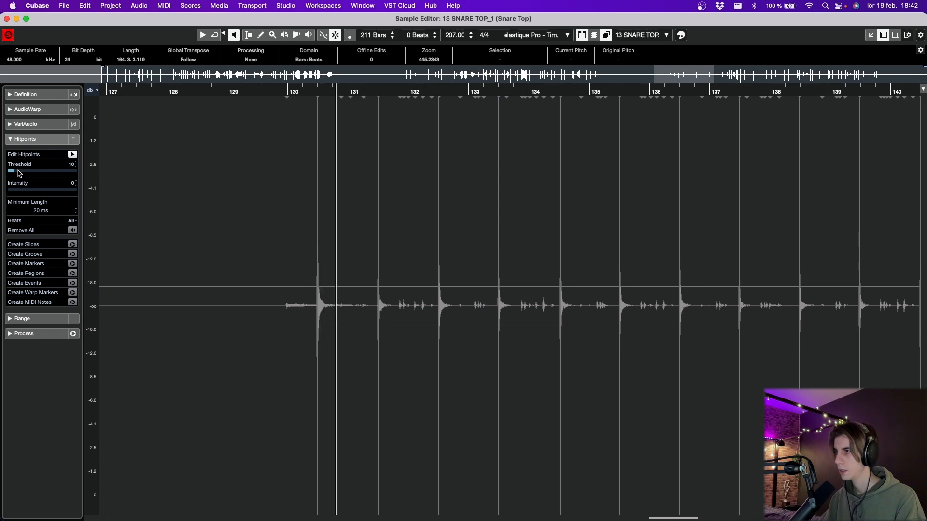
{"action": "left_click_drag", "start_coordinate": [10, 171], "coordinate": [12, 172]}
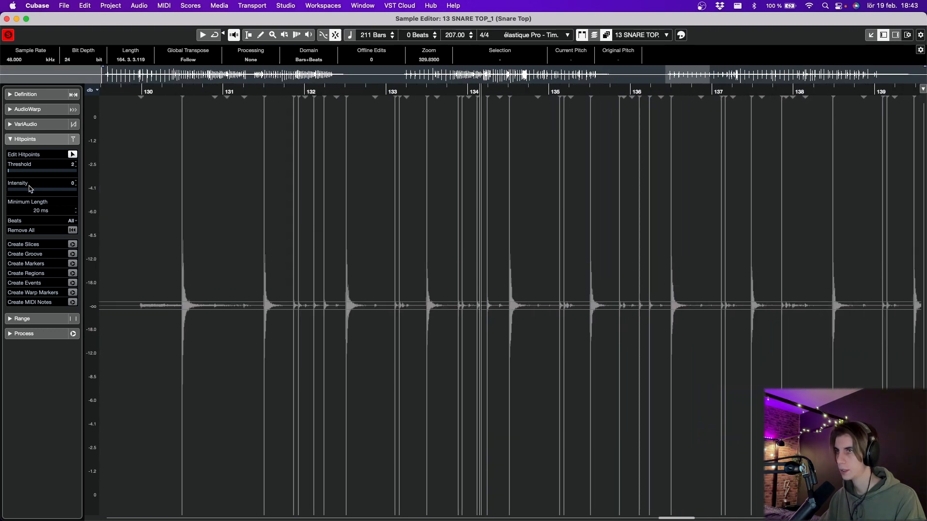
{"action": "left_click_drag", "start_coordinate": [8, 171], "coordinate": [35, 172]}
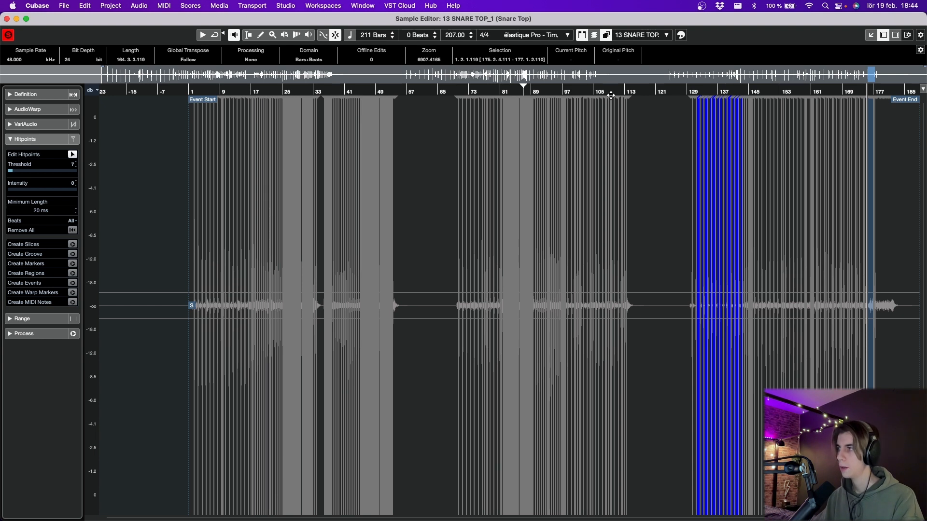
{"action": "mouse_move", "coordinate": [176, 173]}
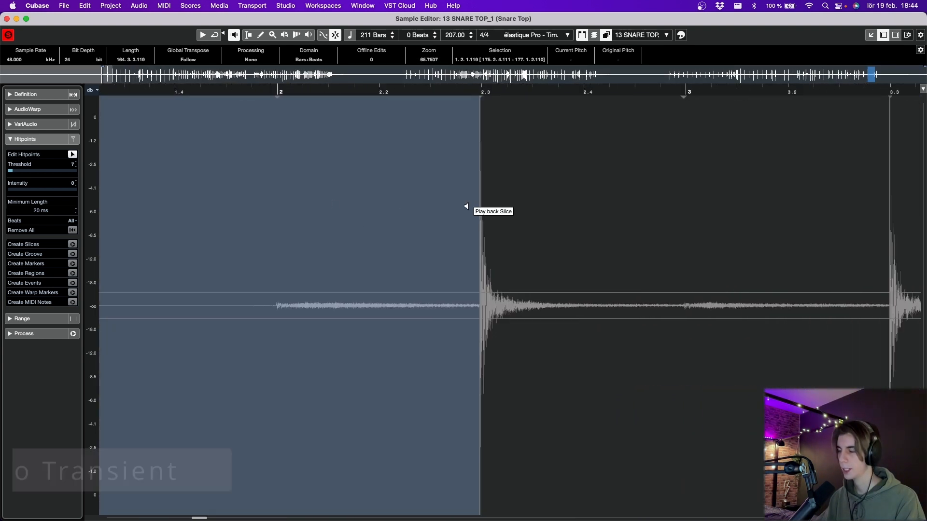
Step: Jump from snare hitpoint to snare hitpoint with Tab to verify each hit
{"action": "key", "text": "tab"}
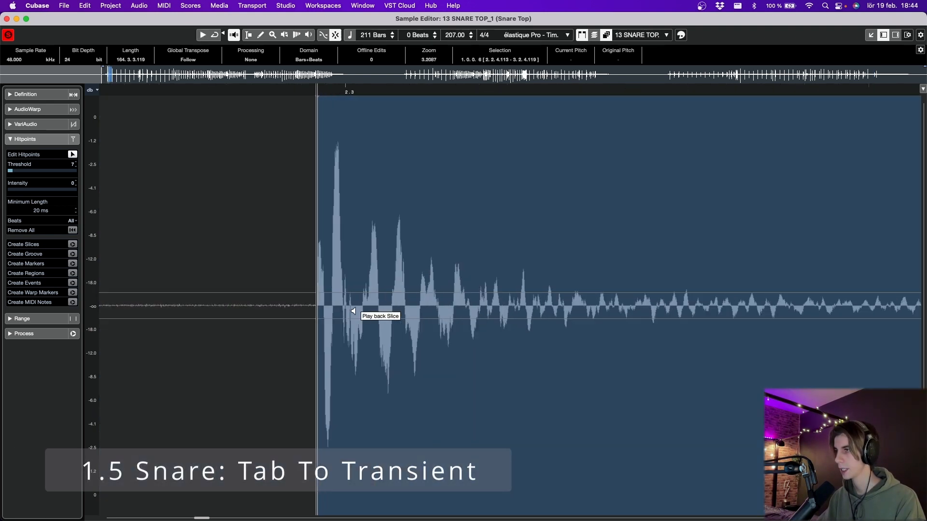
{"action": "key", "text": "tab"}
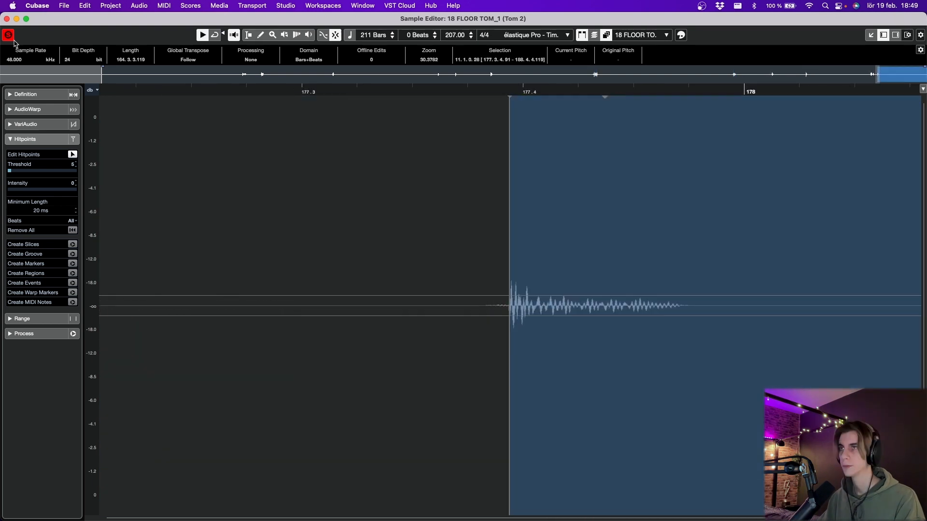
Step: Close the Sample Editor to return to the main project window
{"action": "left_click", "coordinate": [8, 35]}
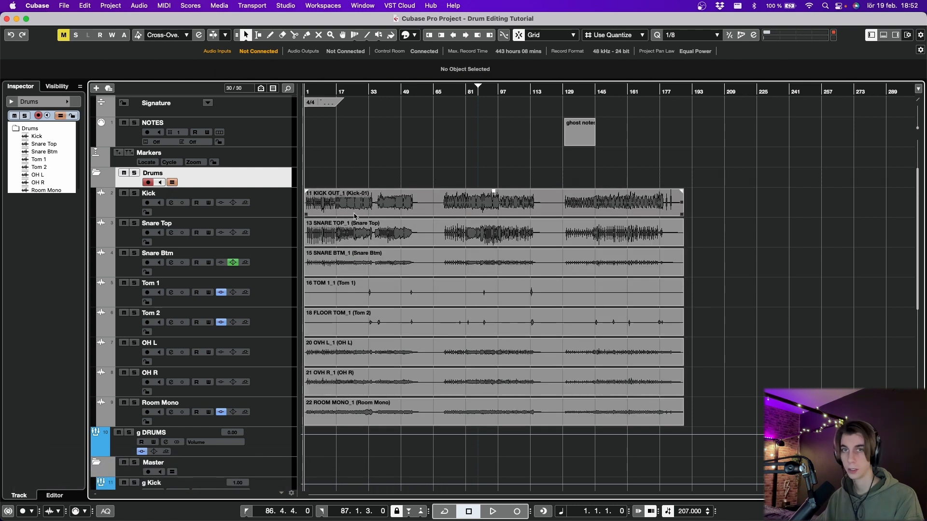
{"action": "right_click", "coordinate": [177, 177]}
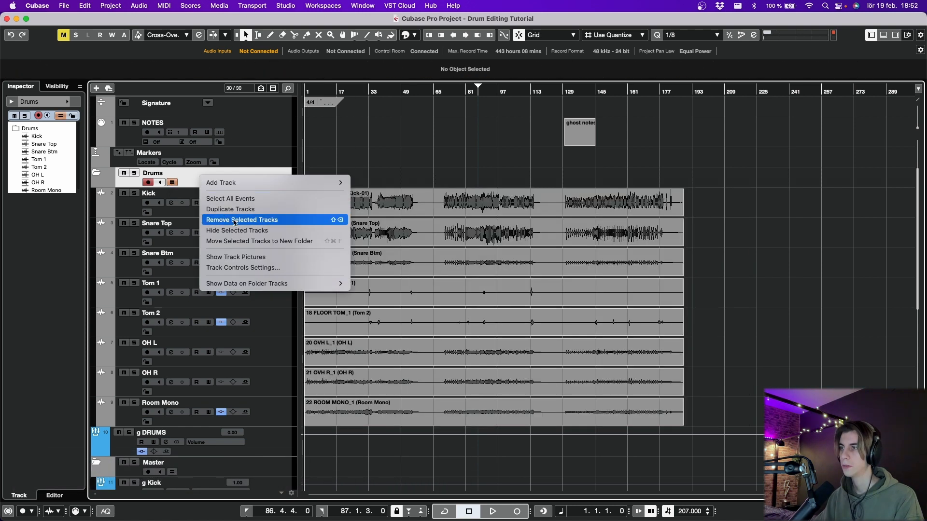
{"action": "left_click", "coordinate": [242, 267]}
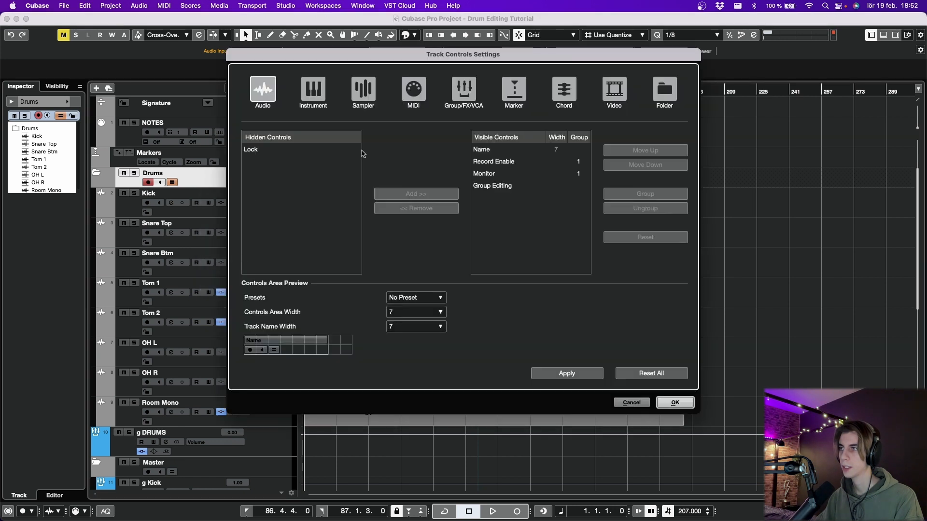
{"action": "mouse_move", "coordinate": [236, 155]}
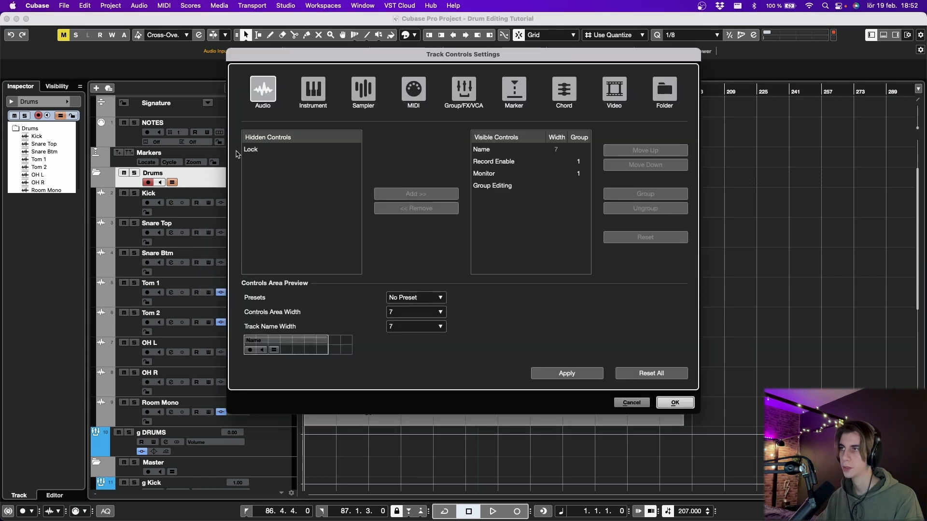
{"action": "left_click", "coordinate": [674, 403]}
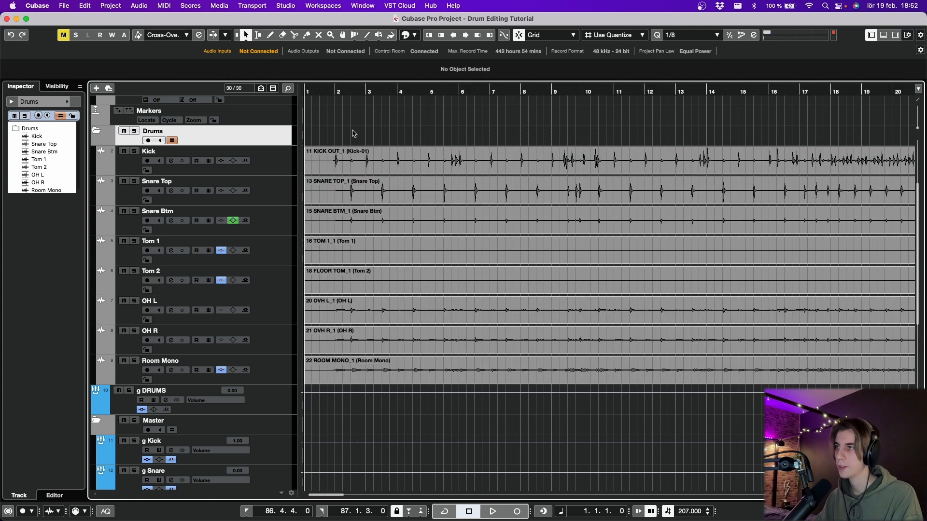
Step: Open the Quantize Panel, give Tom 2 three-star priority, and set a 1/16 grid
{"action": "left_click", "coordinate": [84, 6]}
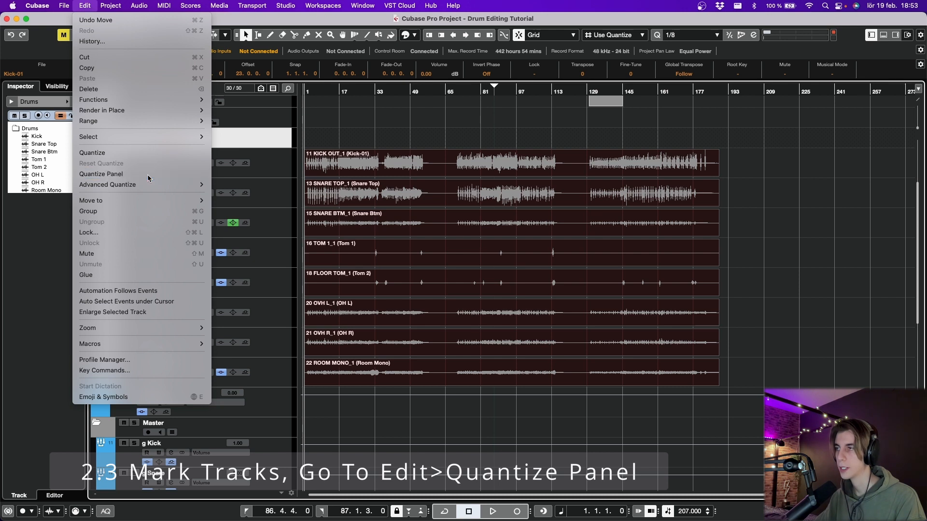
{"action": "left_click", "coordinate": [100, 173]}
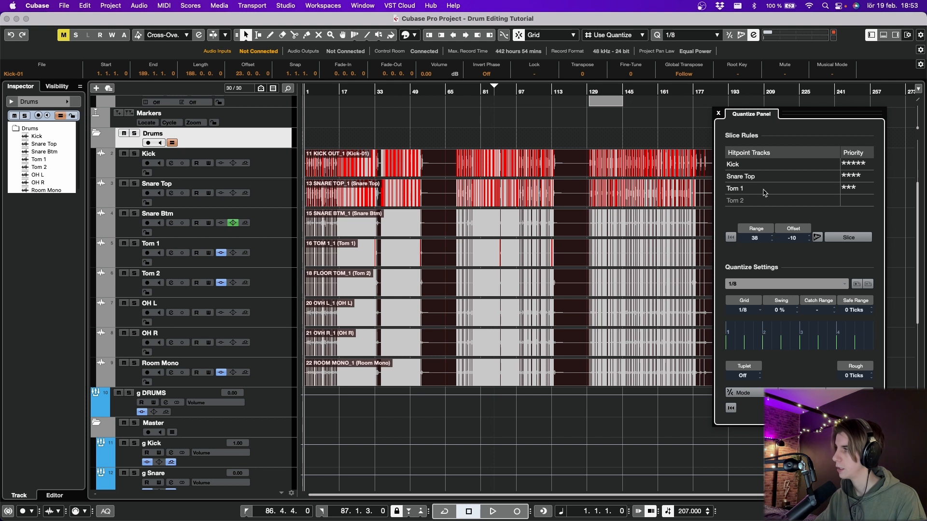
{"action": "mouse_move", "coordinate": [866, 178]}
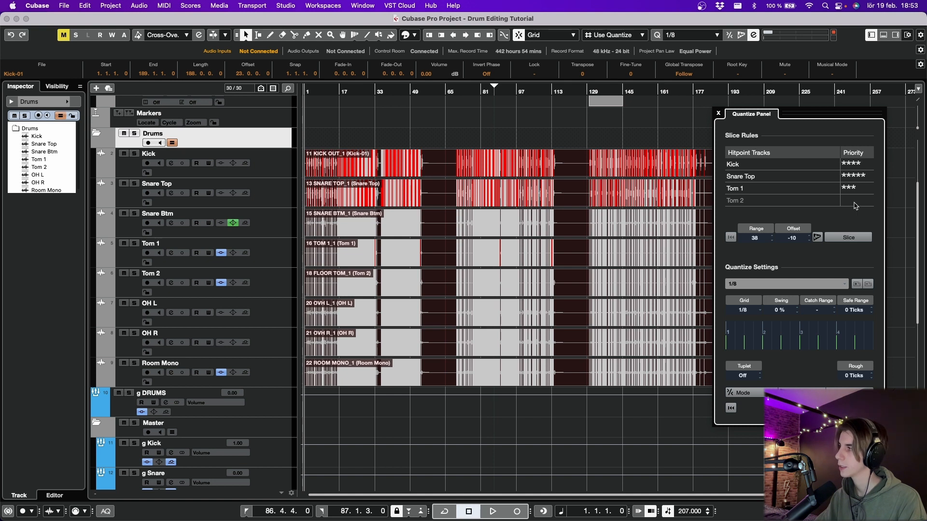
{"action": "left_click", "coordinate": [853, 200]}
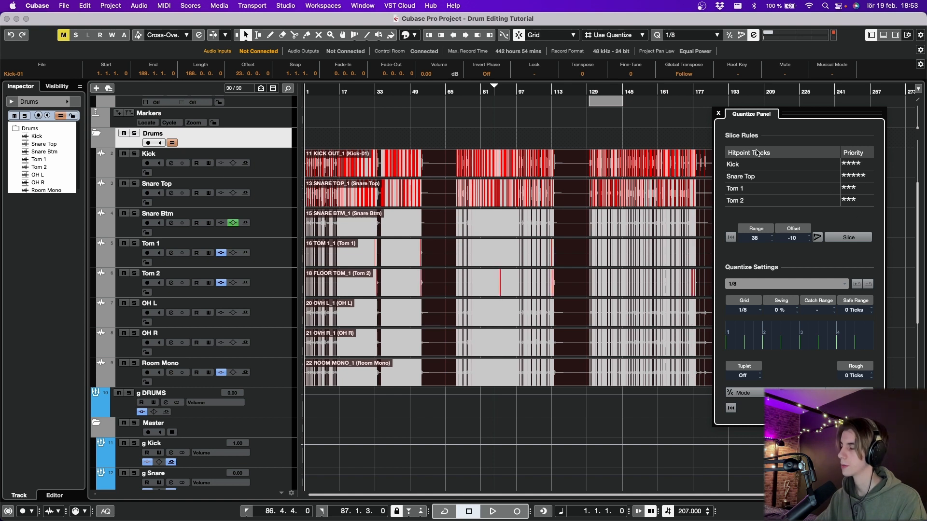
{"action": "mouse_move", "coordinate": [748, 153]}
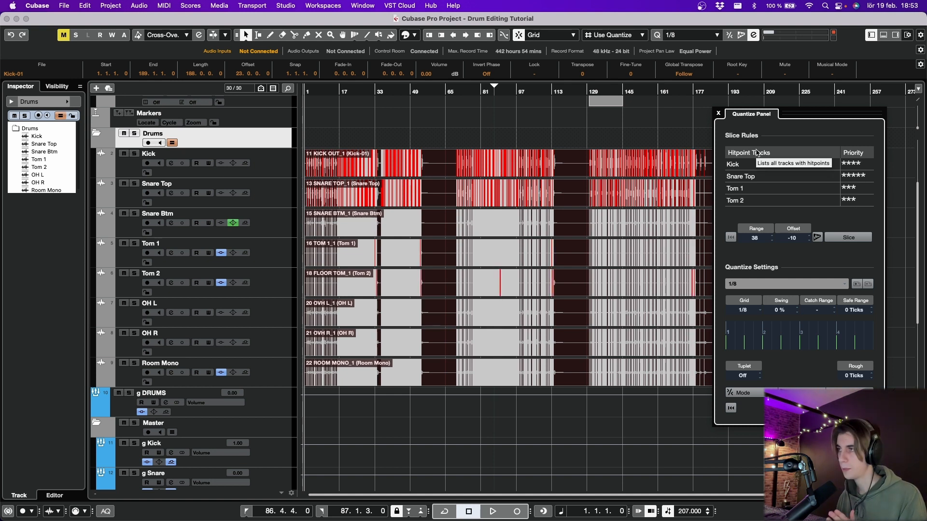
{"action": "left_click_drag", "start_coordinate": [752, 114], "coordinate": [700, 100]}
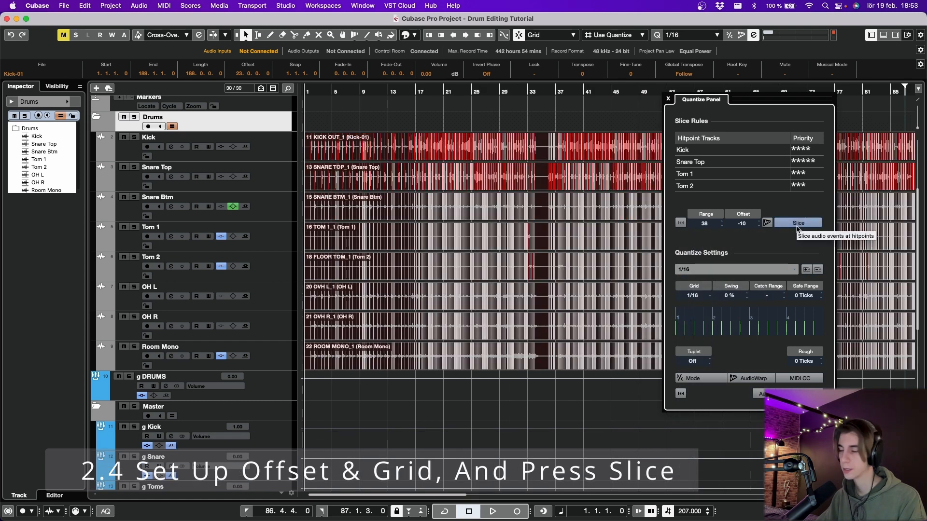
Step: Slice all drum events at their hitpoints and zoom in to inspect them
{"action": "left_click", "coordinate": [797, 223]}
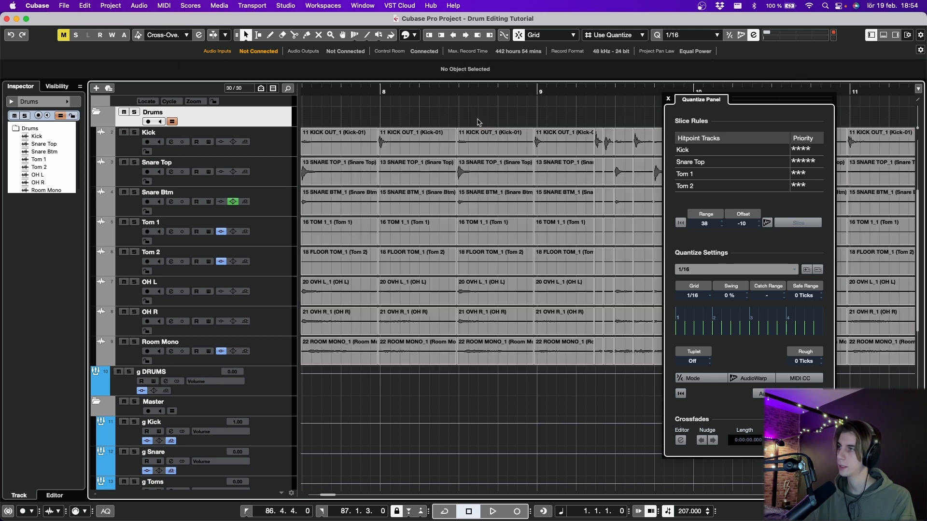
{"action": "left_click", "coordinate": [495, 142]}
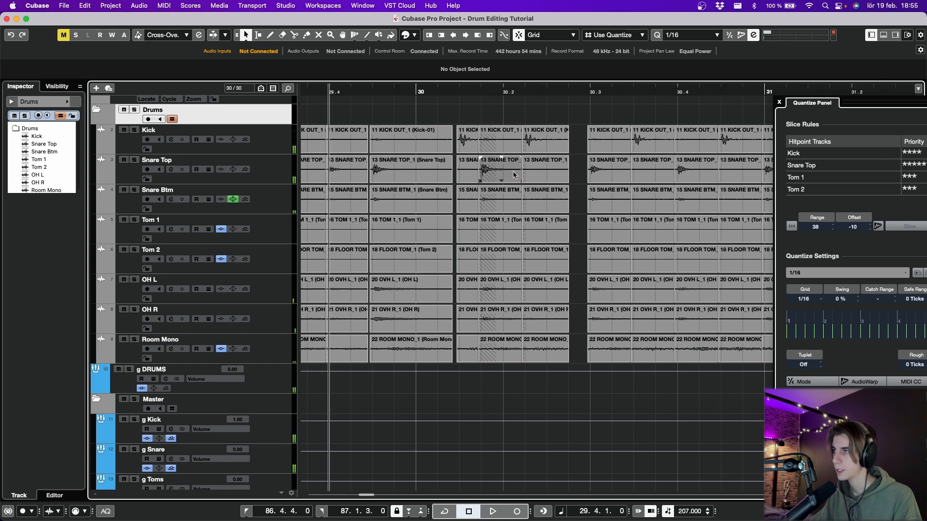
{"action": "left_click", "coordinate": [500, 139]}
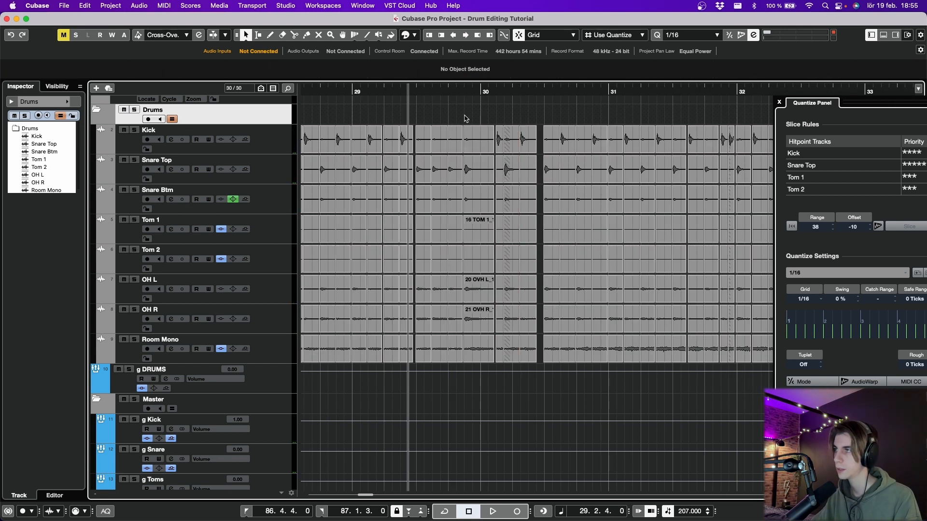
{"action": "left_click", "coordinate": [492, 511]}
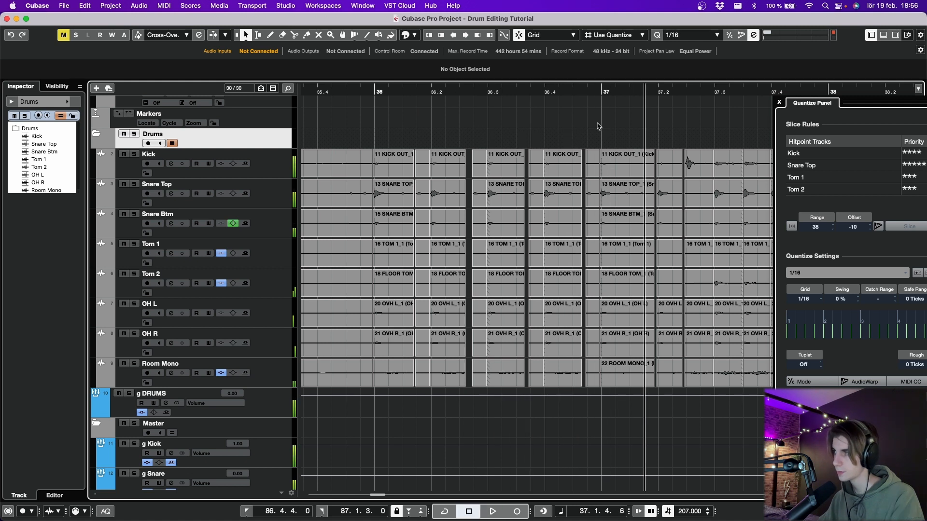
{"action": "mouse_move", "coordinate": [661, 137]}
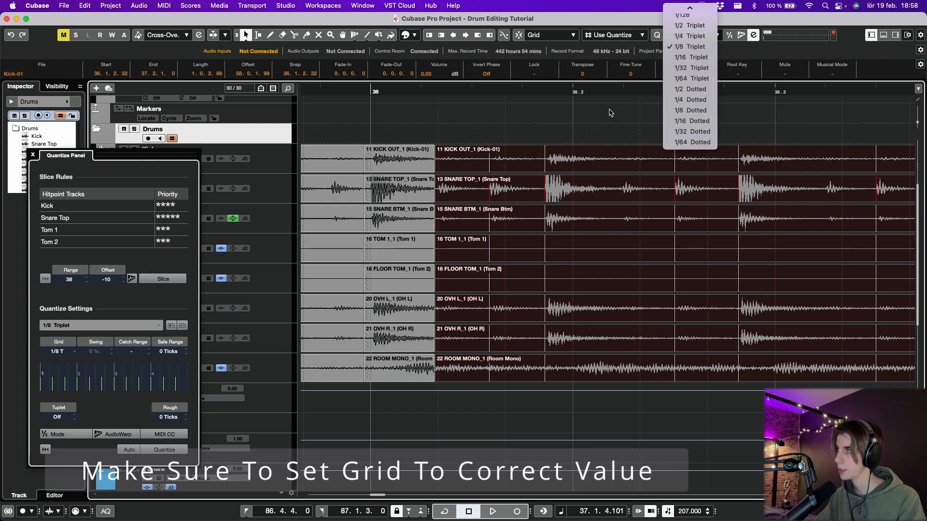
Step: Choose 1/16 from the Quantize Presets dropdown
{"action": "left_click", "coordinate": [690, 46]}
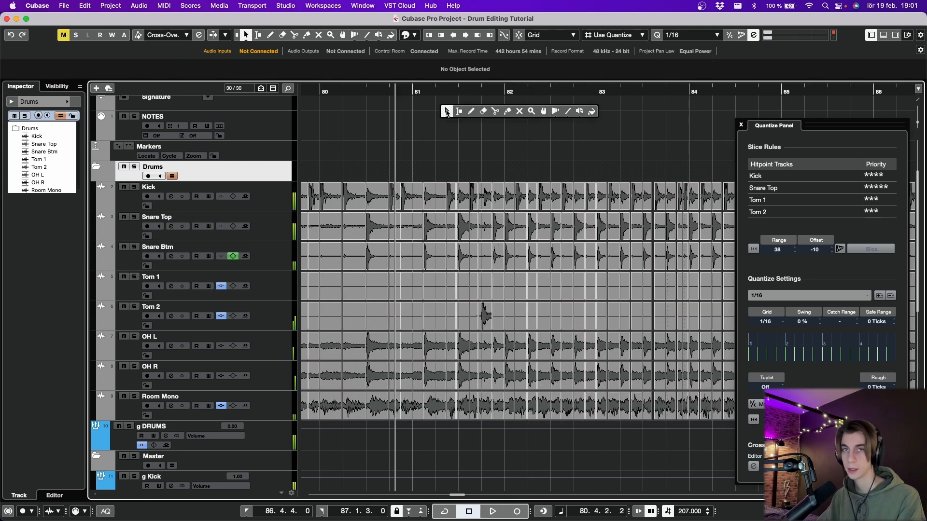
Step: Switch back to the Object Selection tool for moving events
{"action": "left_click", "coordinate": [491, 511]}
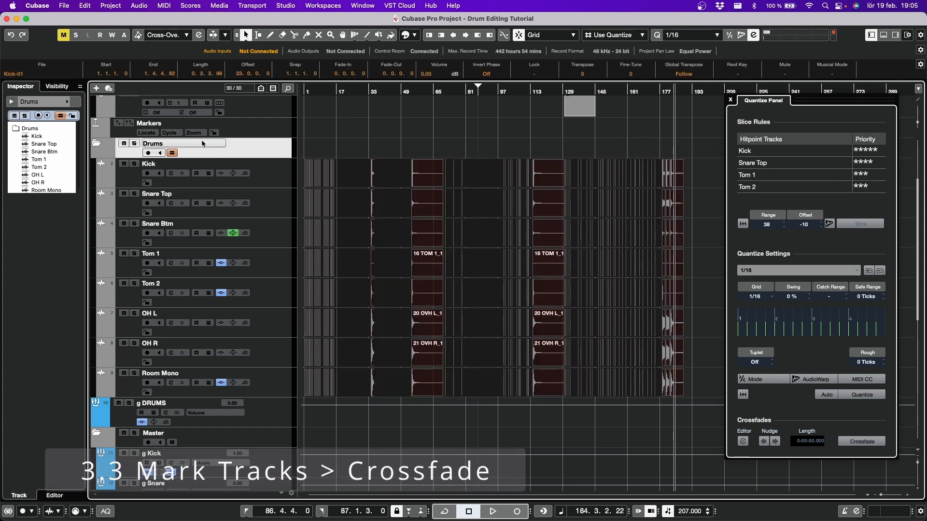
Step: Open the crossfade settings and switch the curve to Equal Power
{"action": "left_click", "coordinate": [861, 441]}
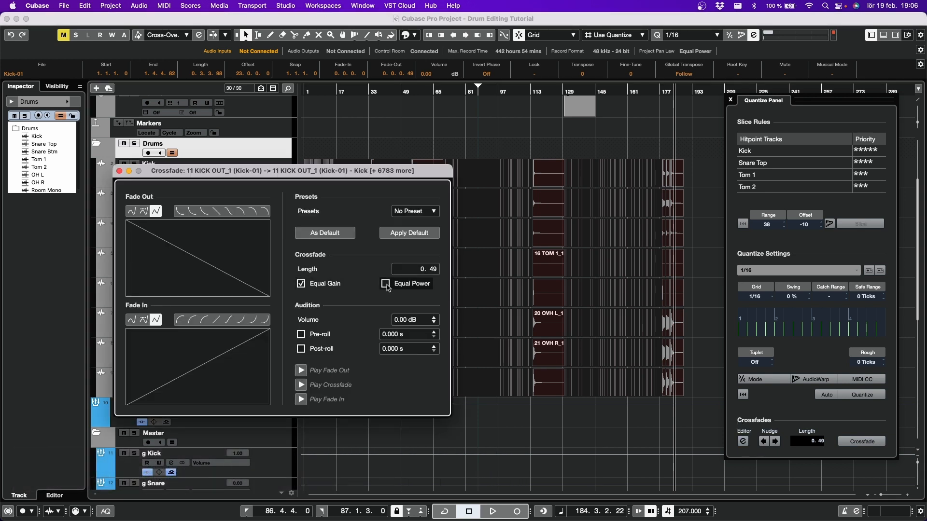
{"action": "left_click", "coordinate": [384, 284]}
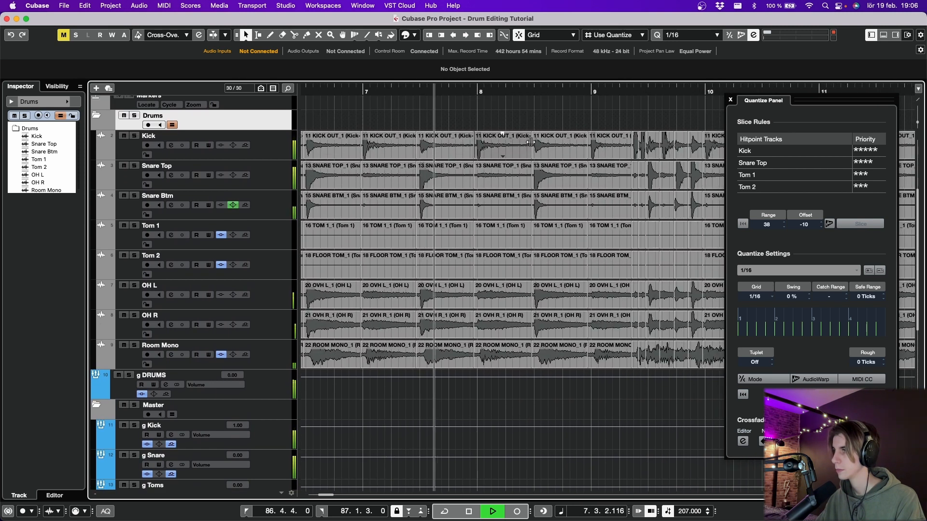
Step: Shift the 0.12-length slice crossfades to the right of each cut
{"action": "scroll", "scroll_direction": "right", "scroll_amount": 3}
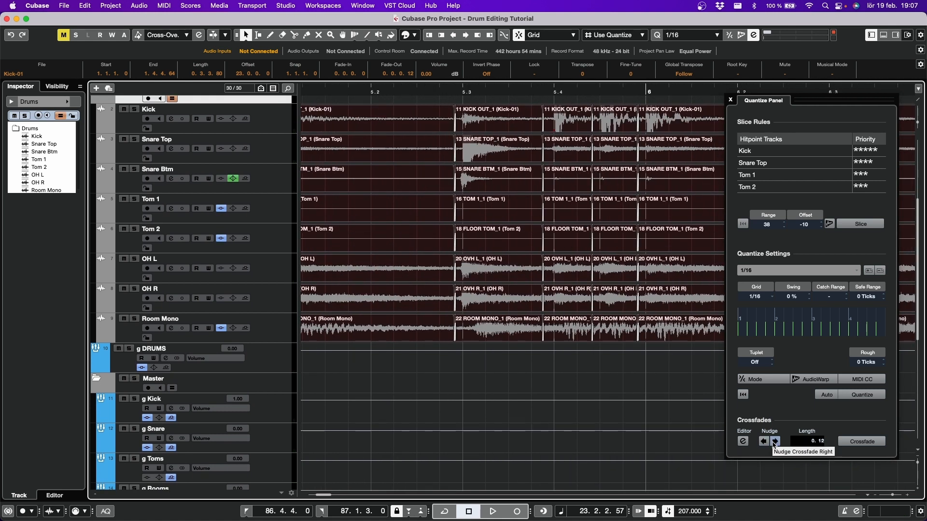
{"action": "left_click", "coordinate": [774, 441]}
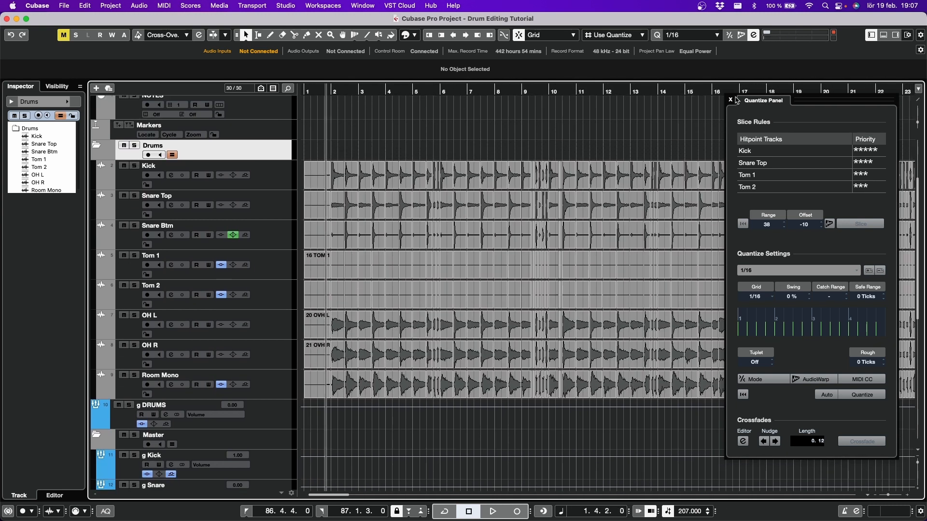
Step: Zoom in on the crossfaded slice junctions, then return to the full drum arrangement view
{"action": "left_click", "coordinate": [491, 511]}
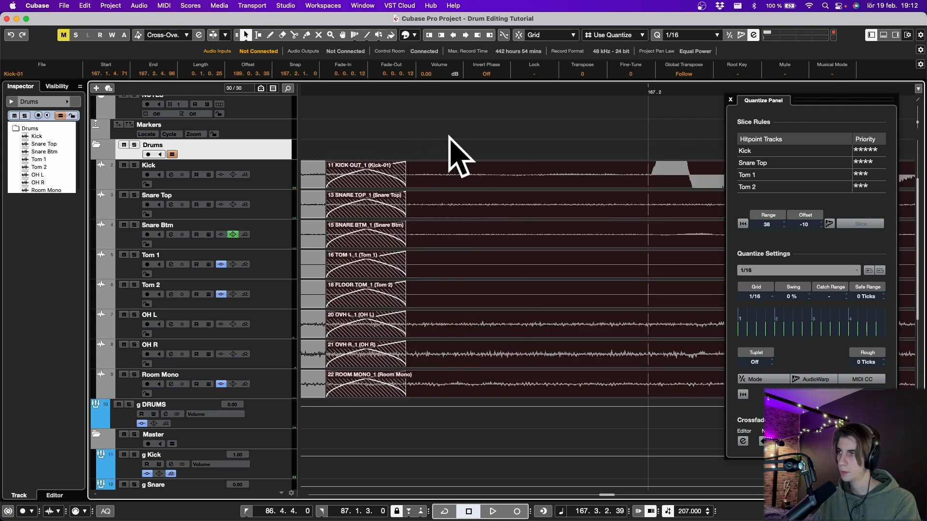
{"action": "left_click", "coordinate": [491, 511]}
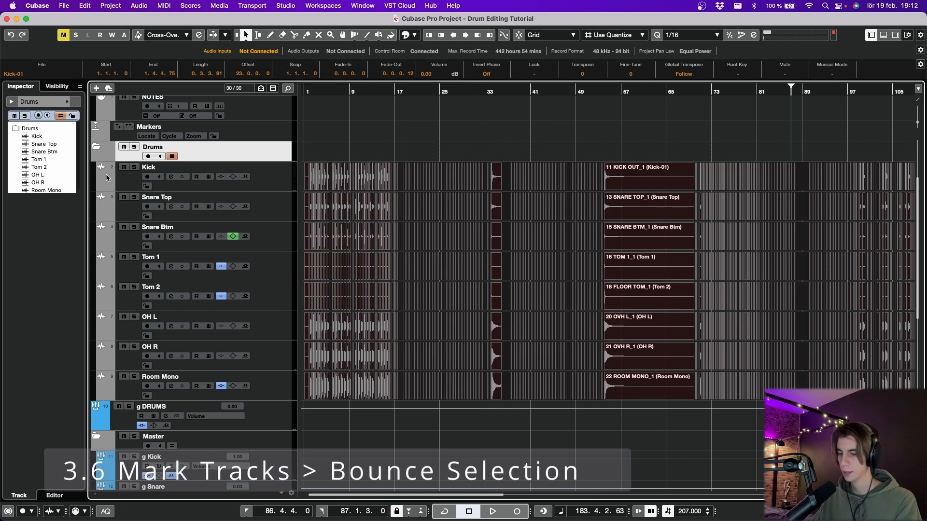
Step: Bounce the selected drum slices, replacing them with one continuous event per track
{"action": "key", "text": "shift+cmd+r"}
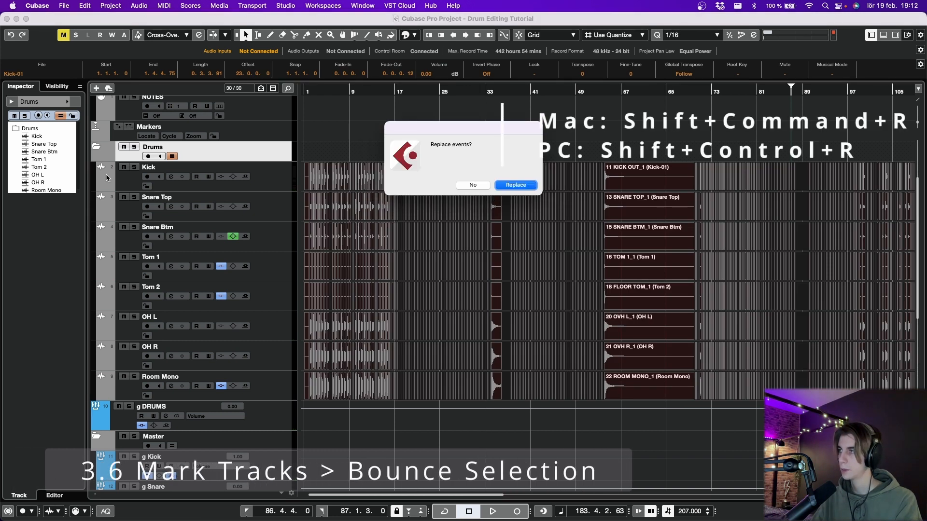
{"action": "left_click", "coordinate": [514, 184]}
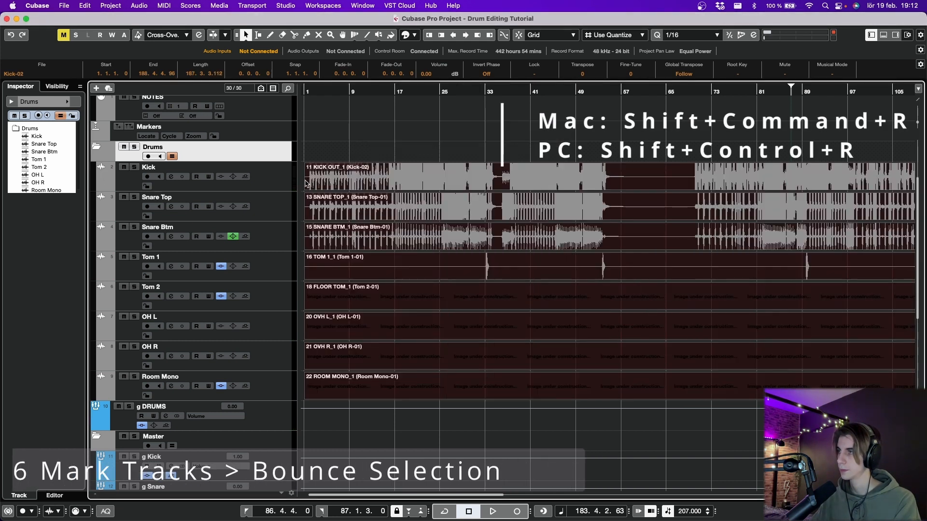